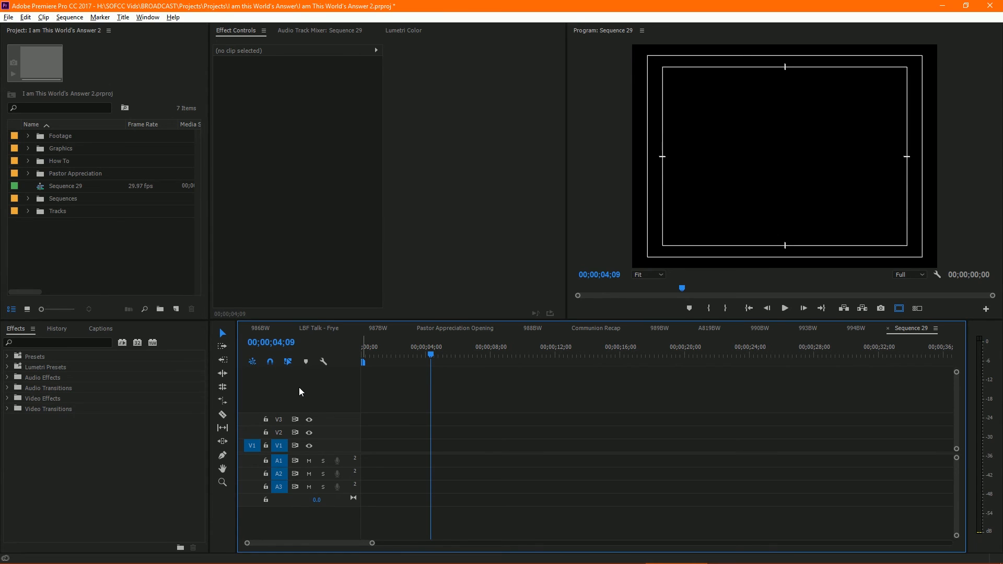
mouse_move(474, 457)
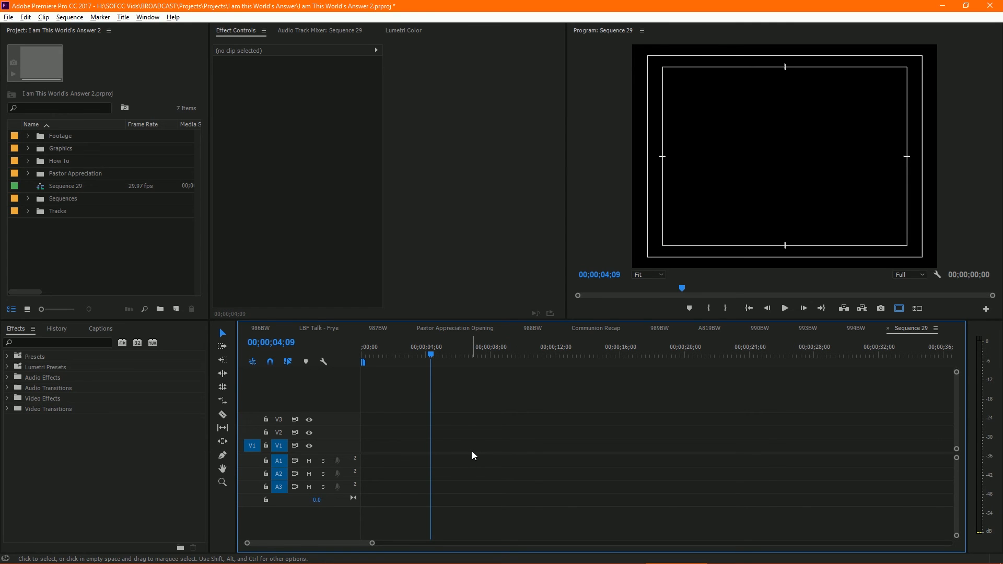
Create a new default rolling title named Title 06
click(123, 17)
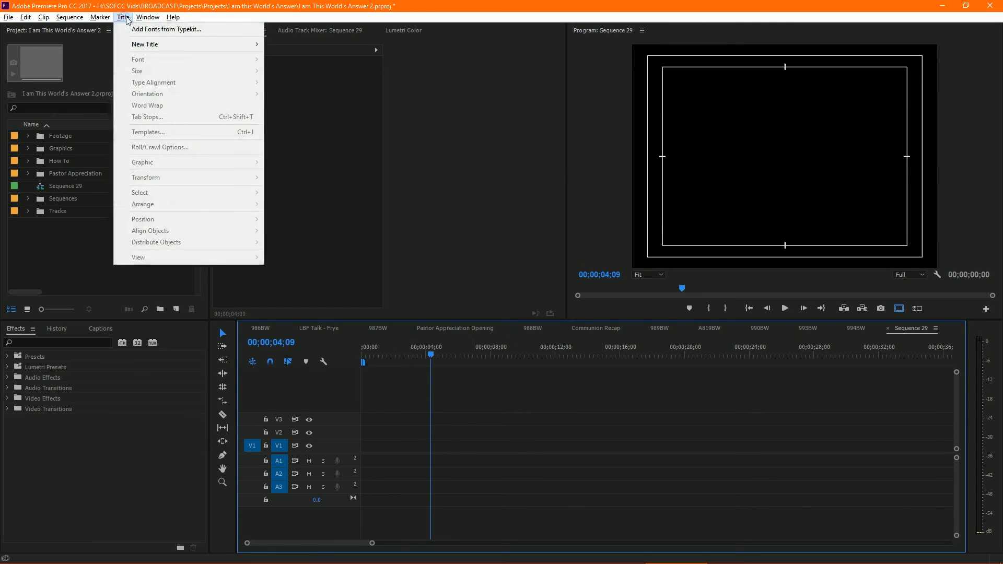
mouse_move(145, 44)
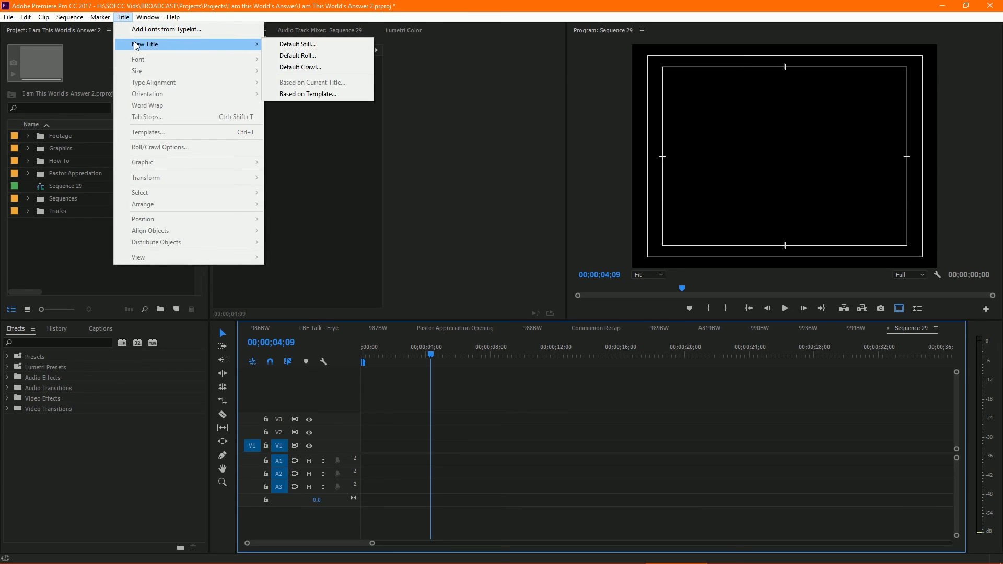
mouse_move(298, 56)
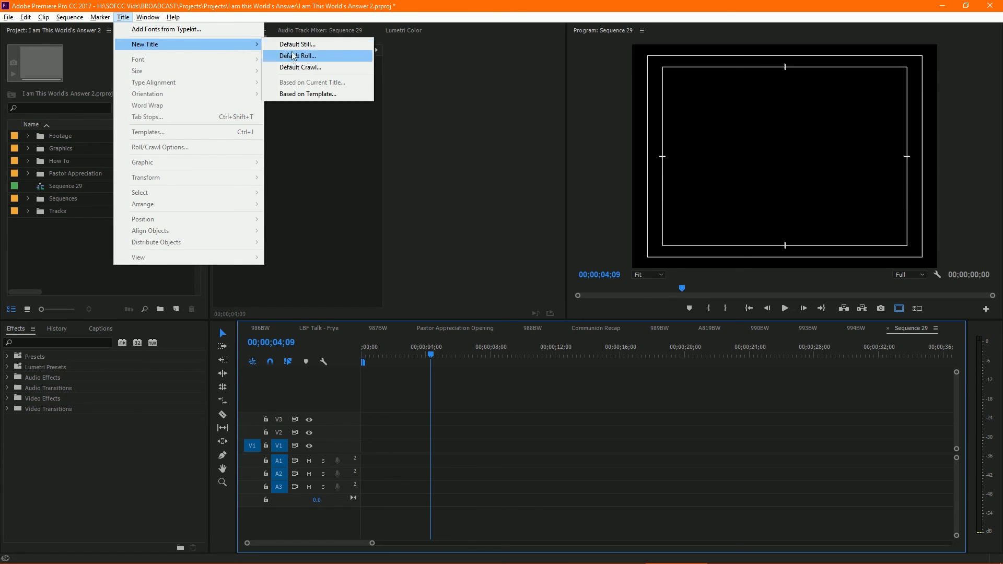
mouse_move(296, 44)
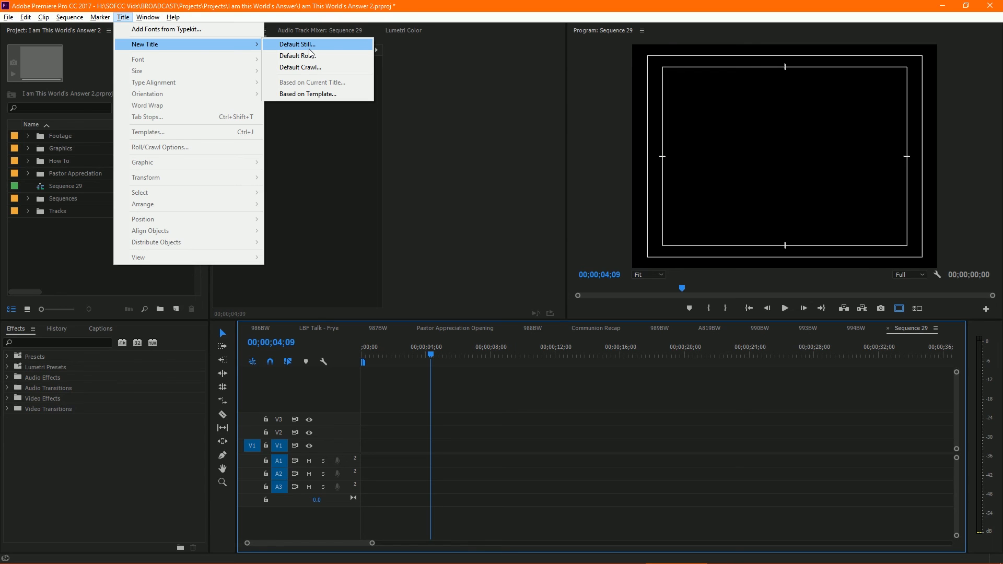
mouse_move(297, 56)
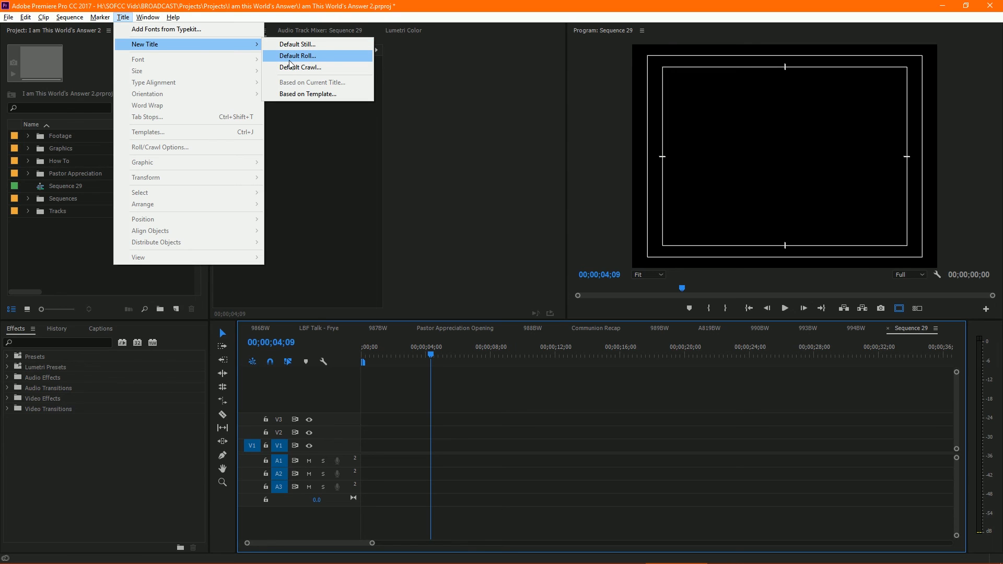
mouse_move(300, 68)
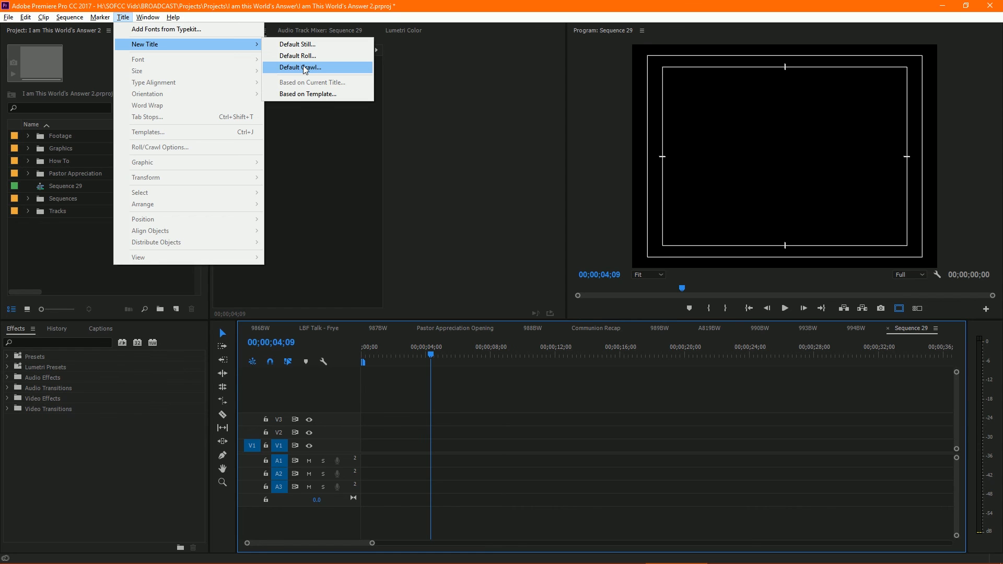
mouse_move(294, 56)
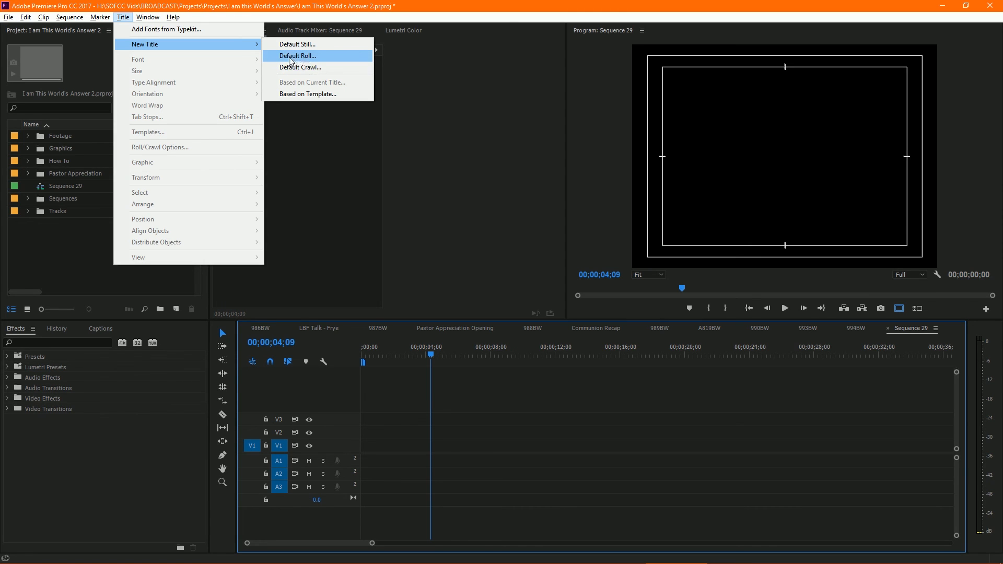
click(297, 56)
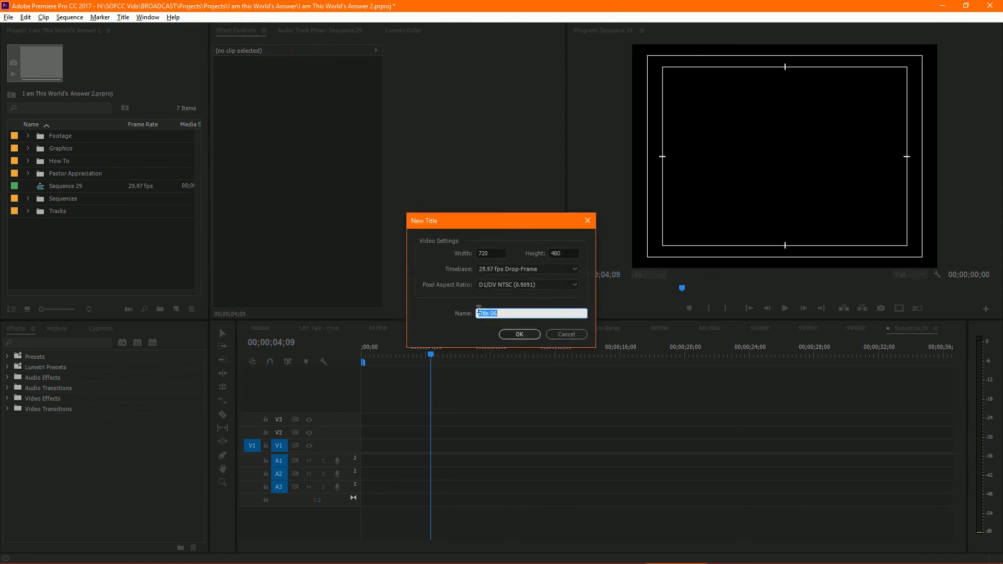
mouse_move(479, 324)
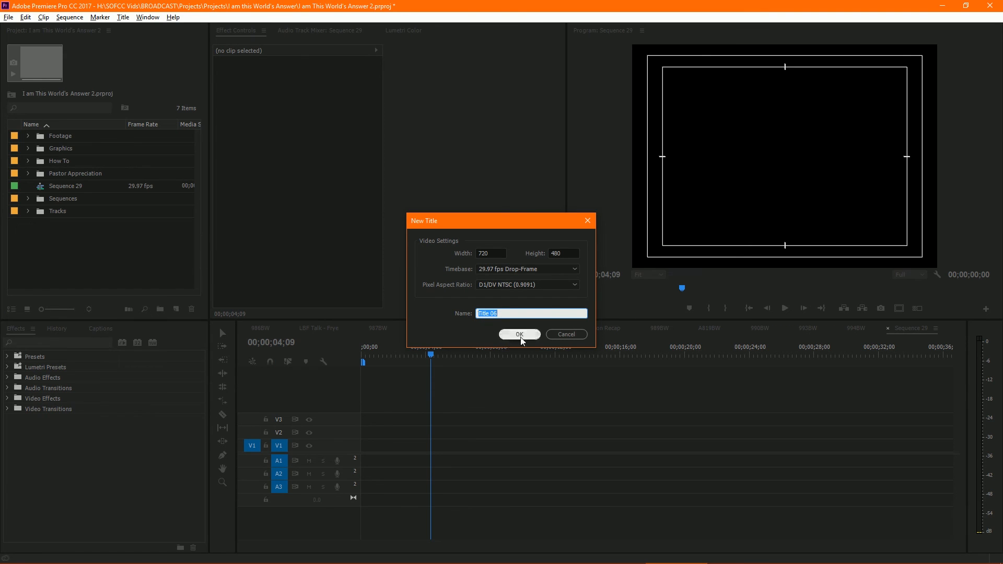
click(519, 334)
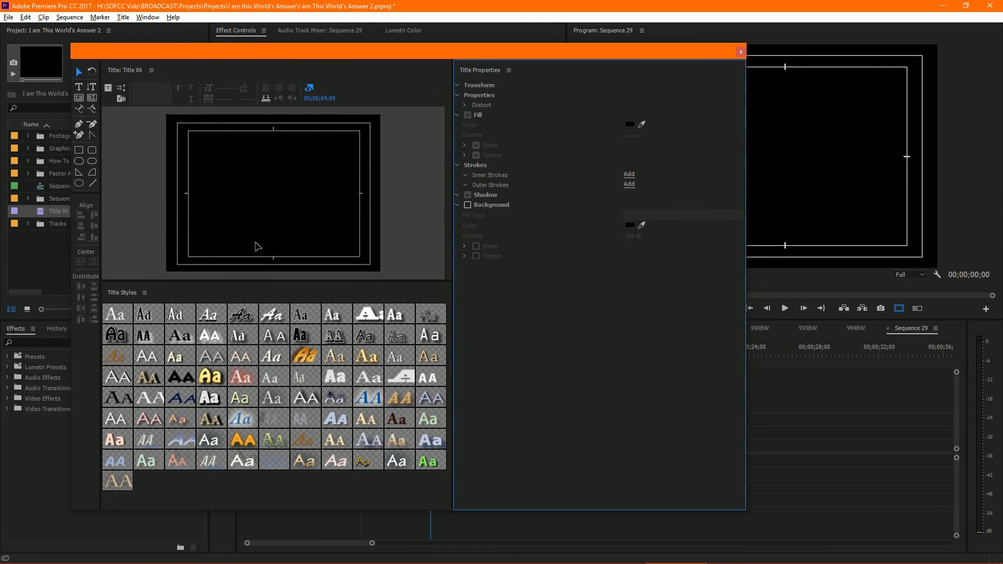
mouse_move(79, 86)
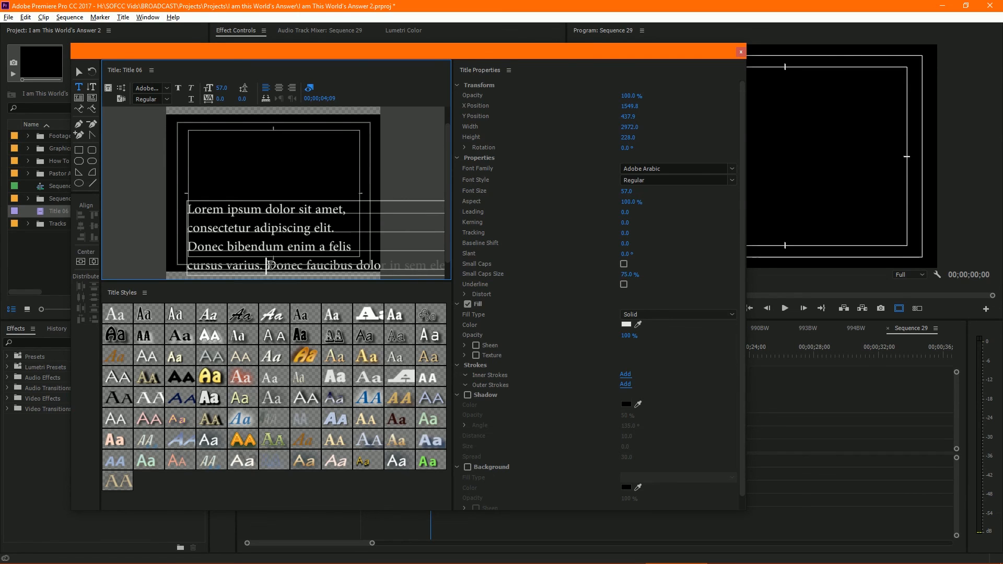
mouse_move(323, 235)
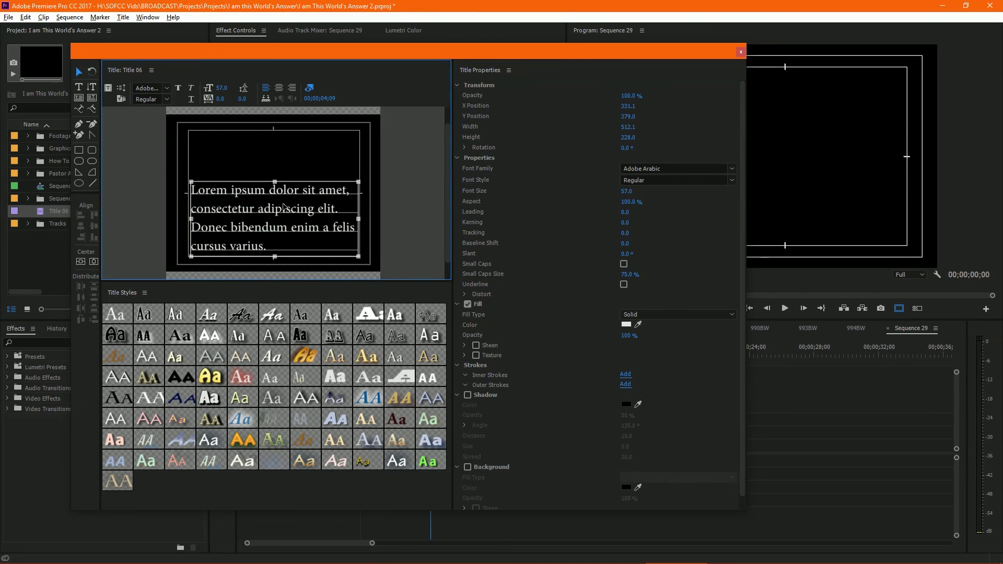
Drag the Lorem ipsum paragraph lower in the title frame
drag(272, 192, 282, 230)
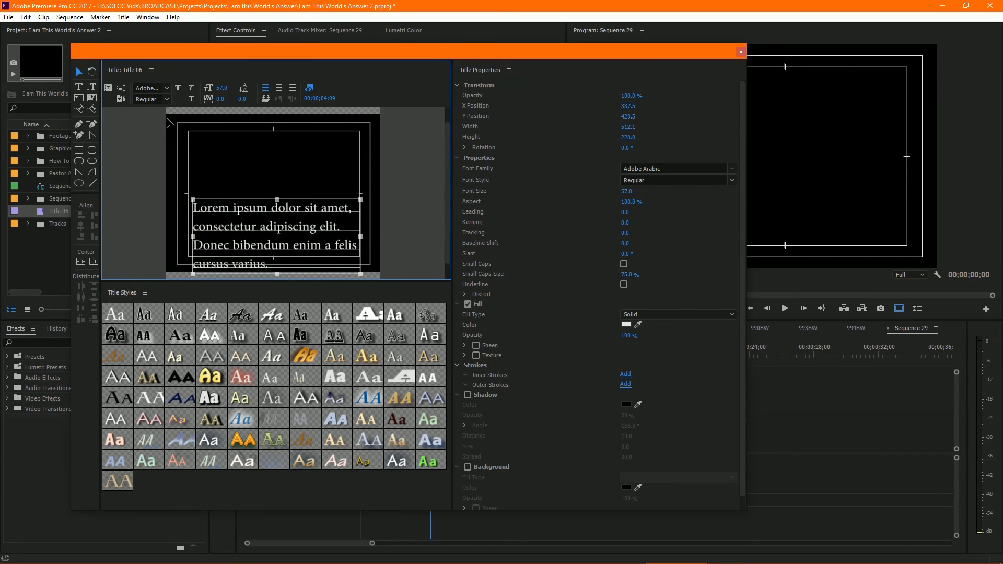
mouse_move(121, 88)
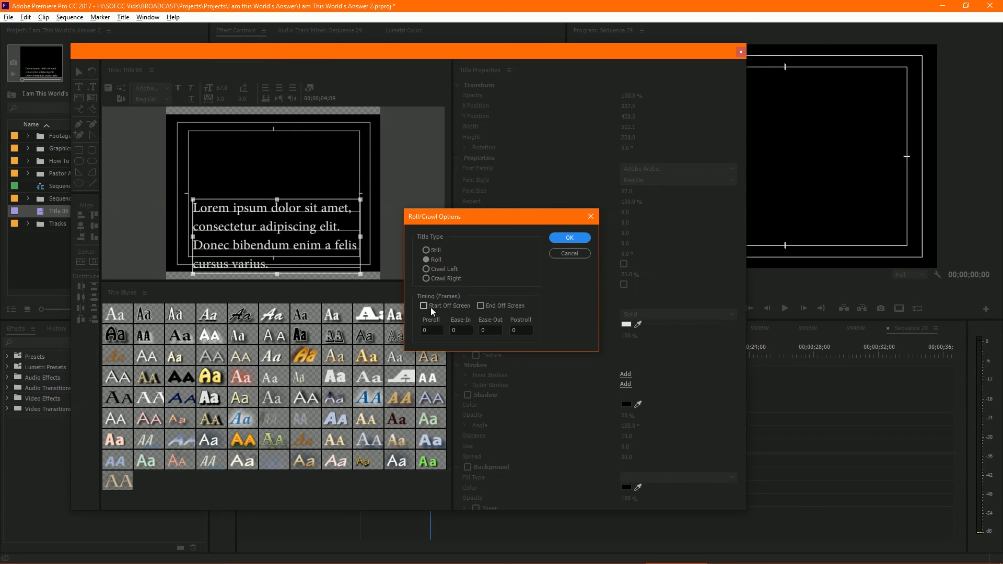
Enable Start Off Screen and End Off Screen in Roll/Crawl Options
click(423, 306)
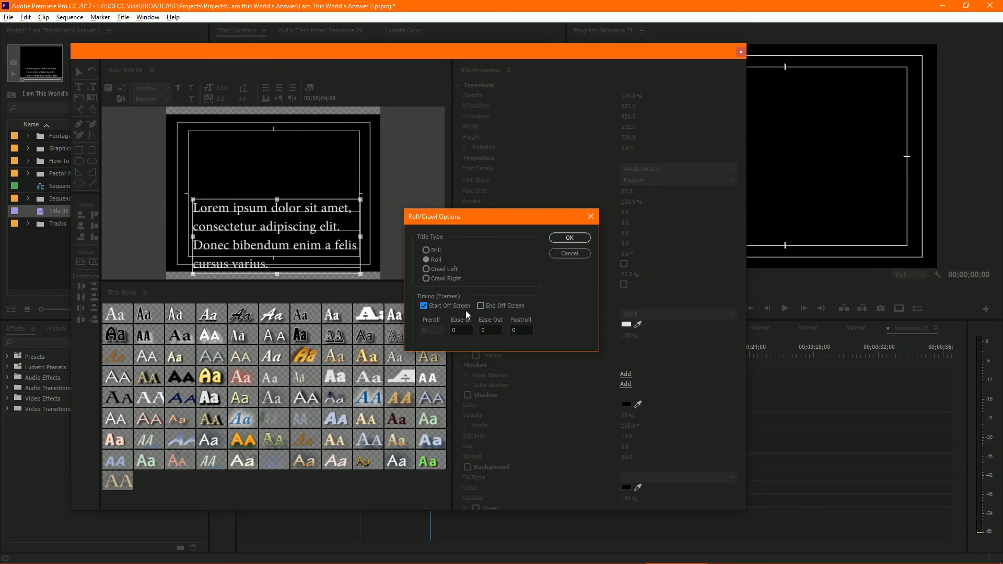
click(481, 306)
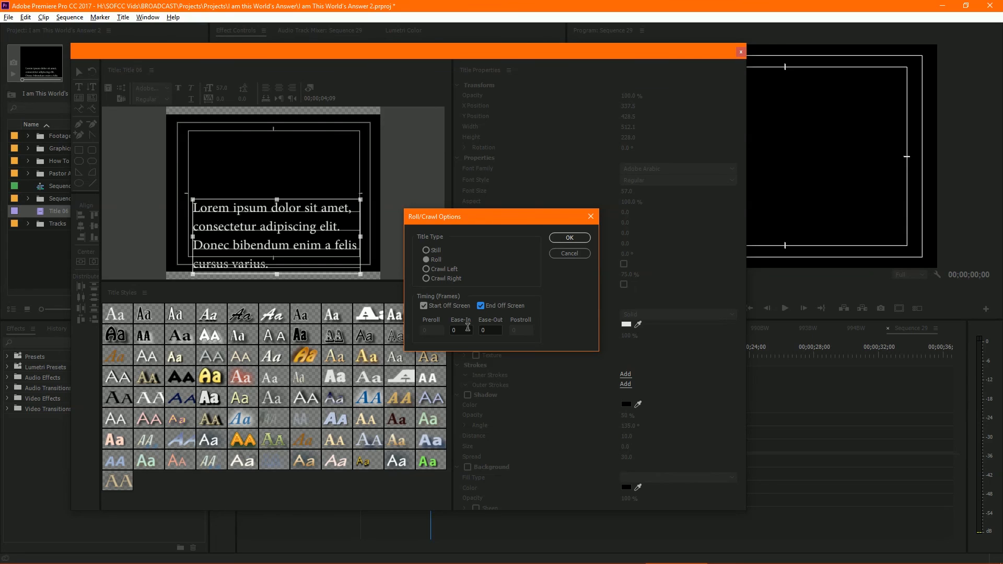
mouse_move(422, 324)
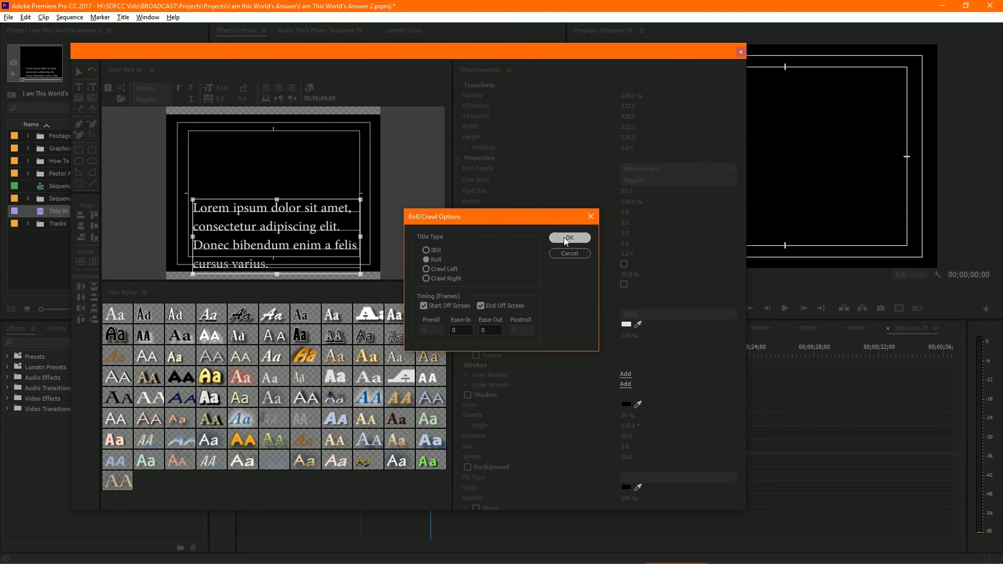
click(567, 239)
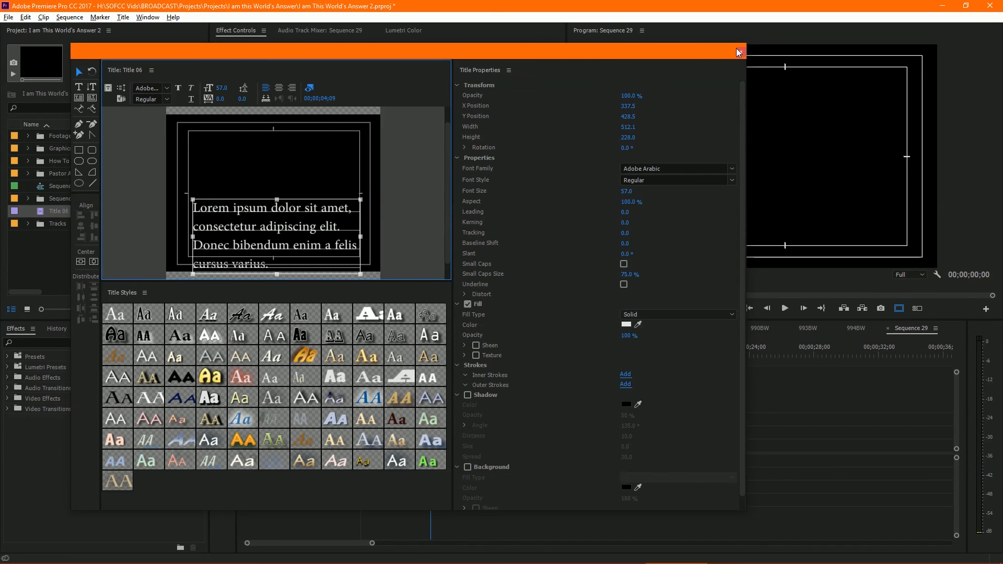
Add Title 06 to track V1, keeping the existing sequence settings
click(737, 52)
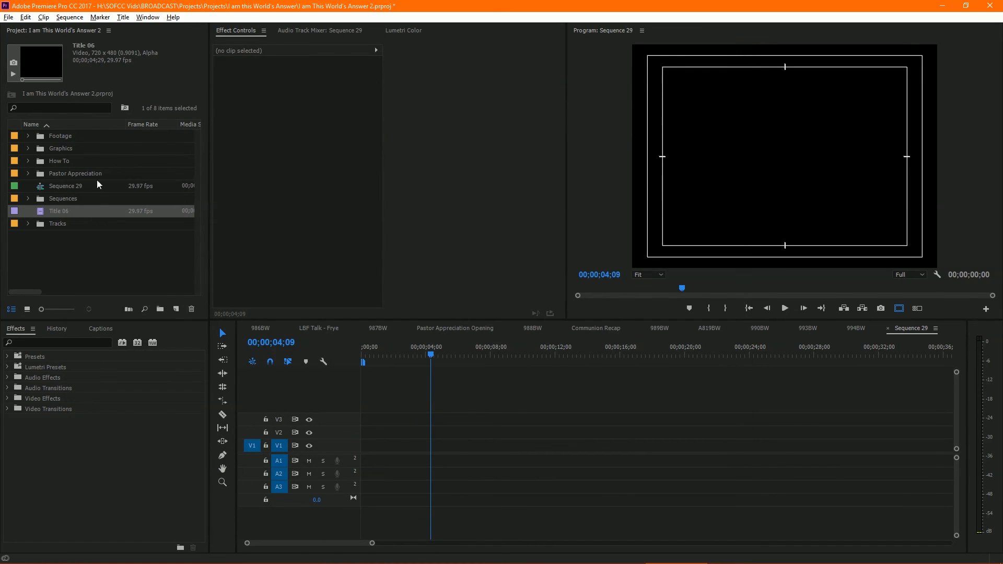
mouse_move(41, 212)
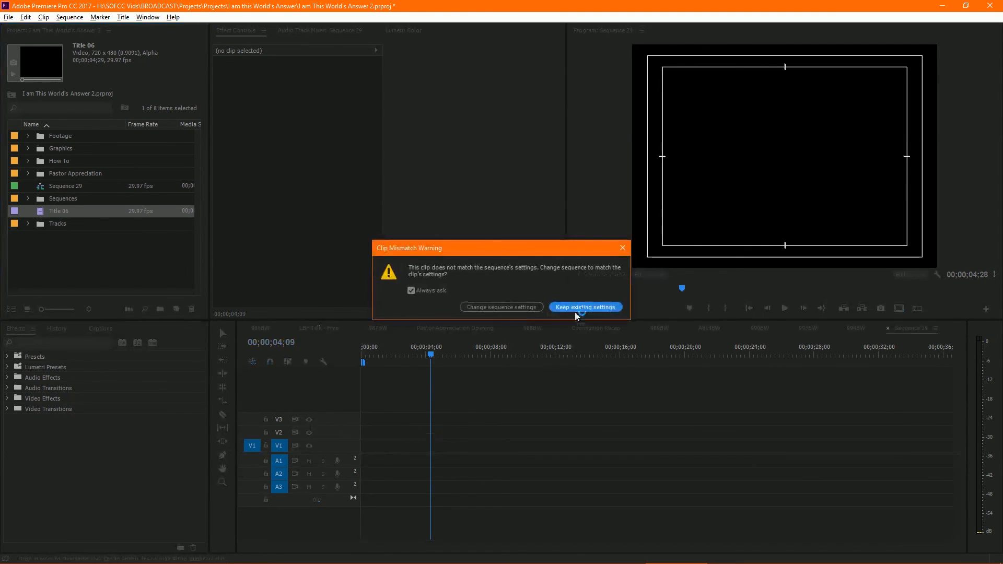
click(584, 307)
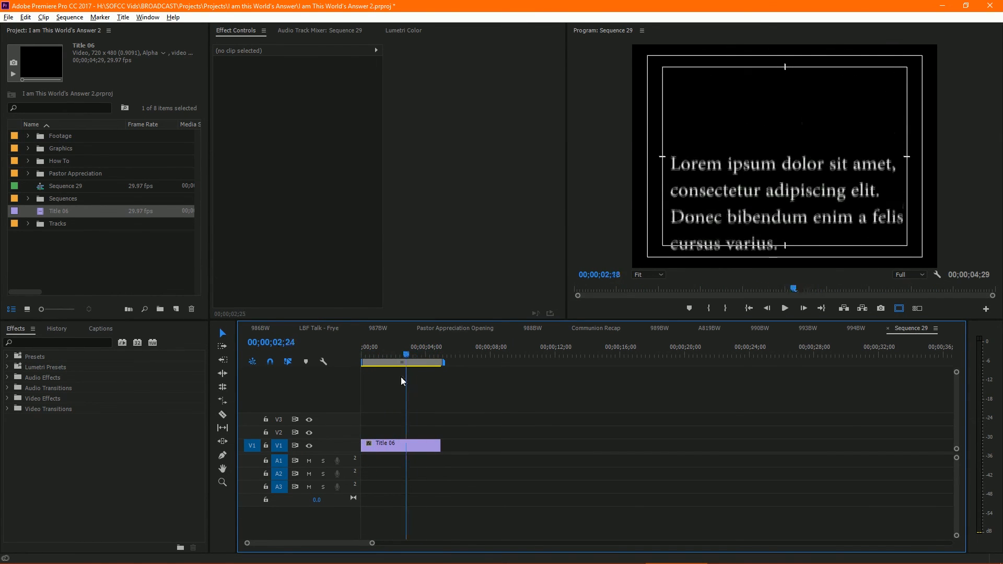
Trim the Title 06 clip to about 8 seconds and play it back
click(411, 354)
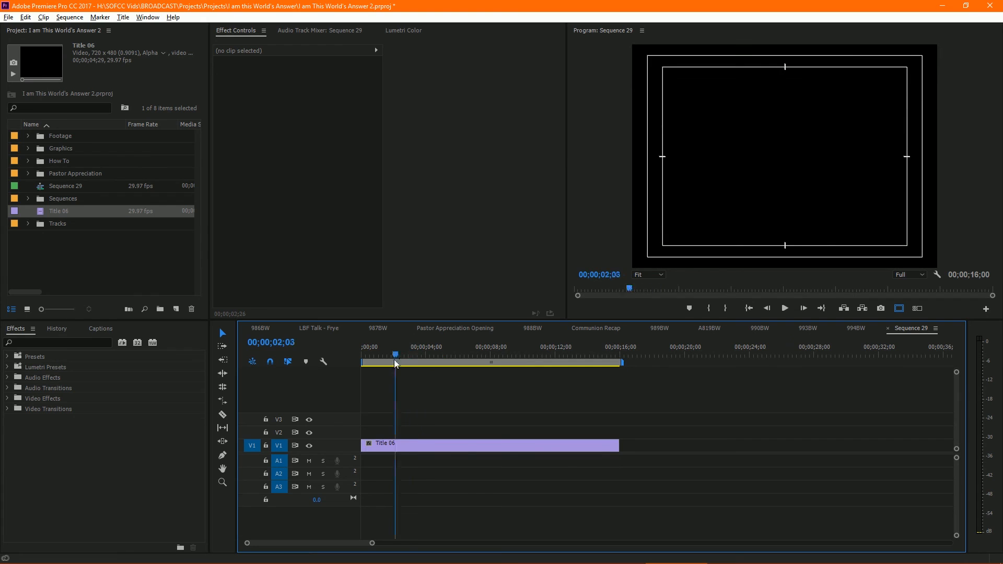
click(489, 348)
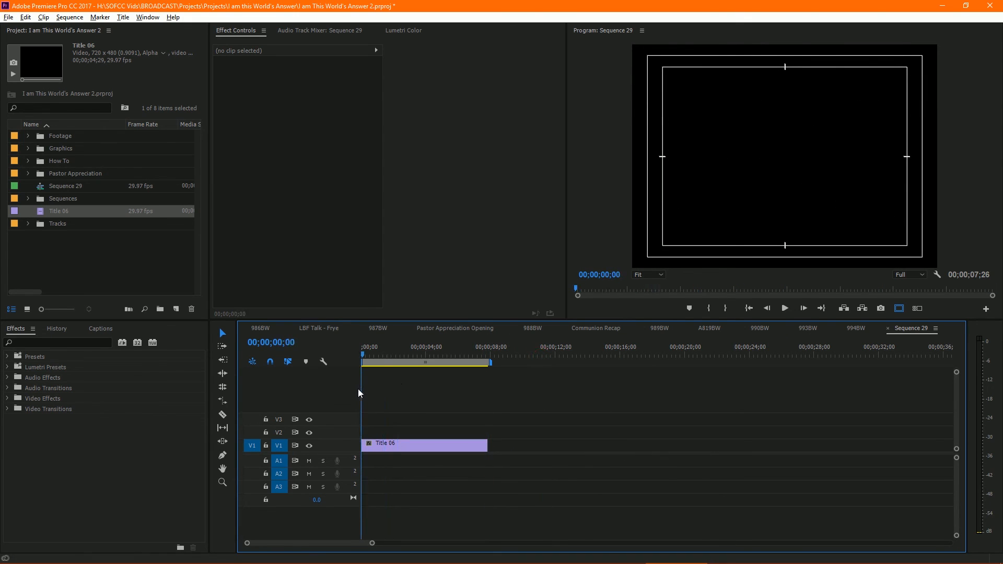
click(376, 347)
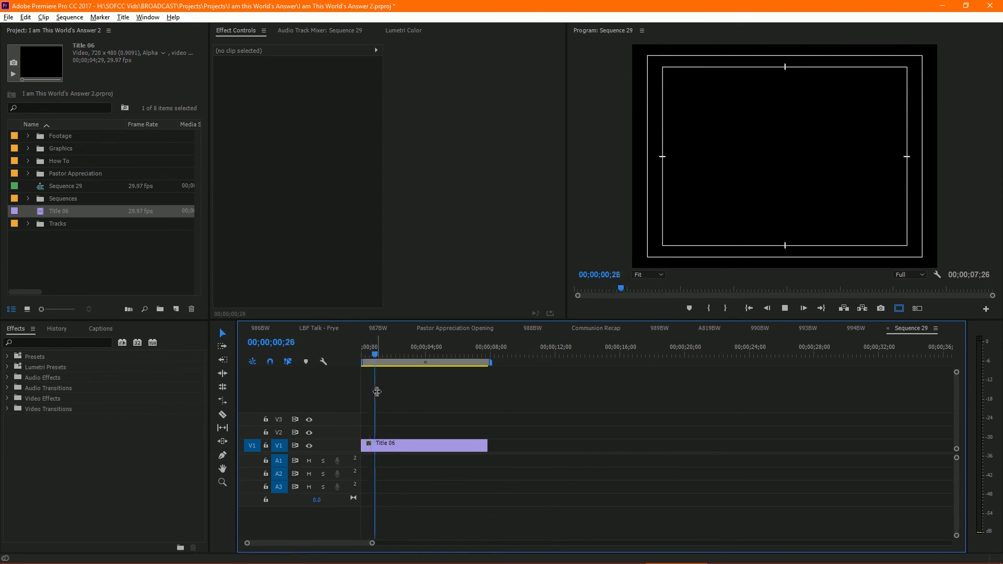
click(407, 346)
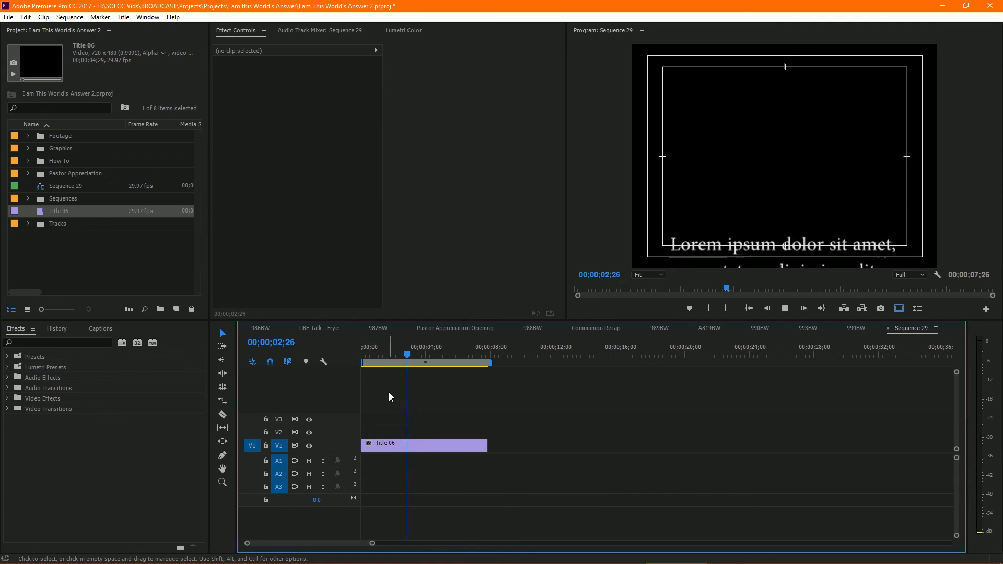